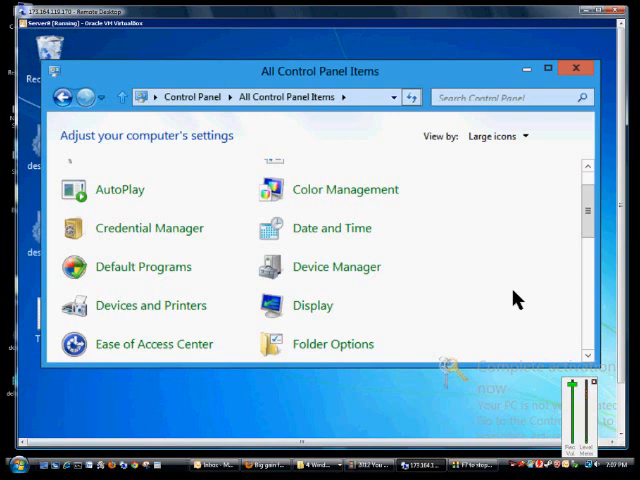
pyautogui.moveTo(490, 298)
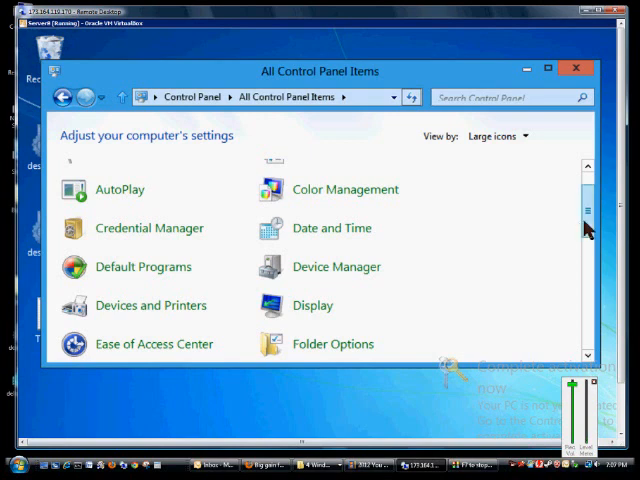
# Go through Ease of Access Center to the 'Make the mouse easier to use' page
pyautogui.scroll(-3)
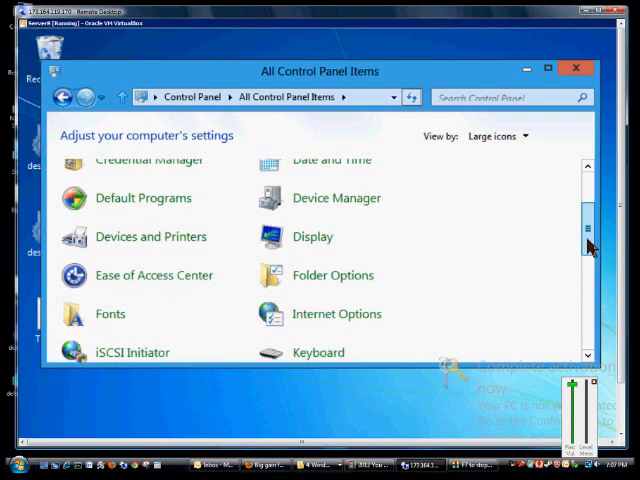
pyautogui.scroll(-3)
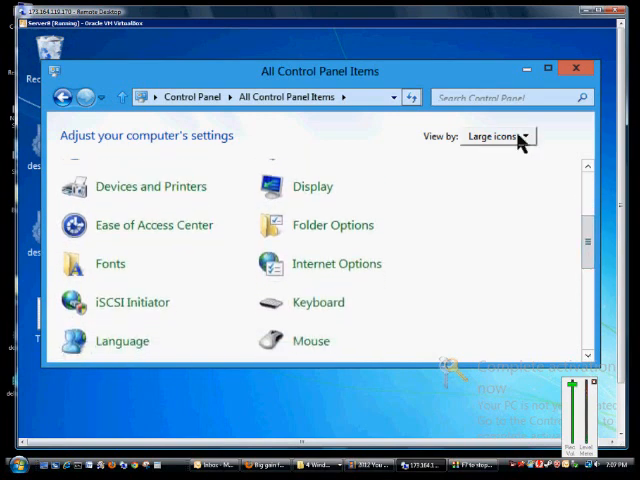
pyautogui.click(498, 136)
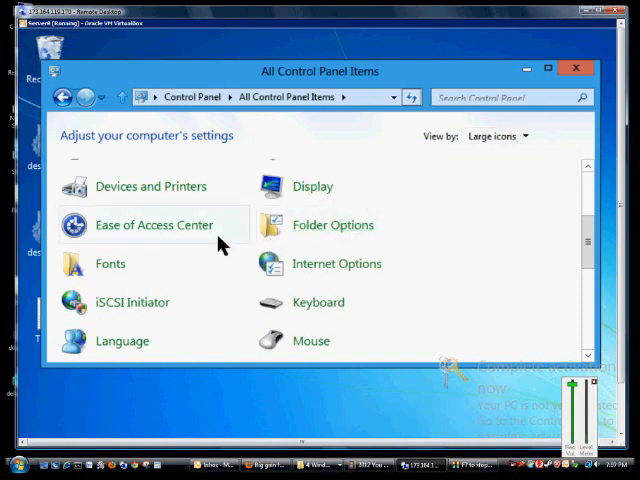
pyautogui.click(153, 224)
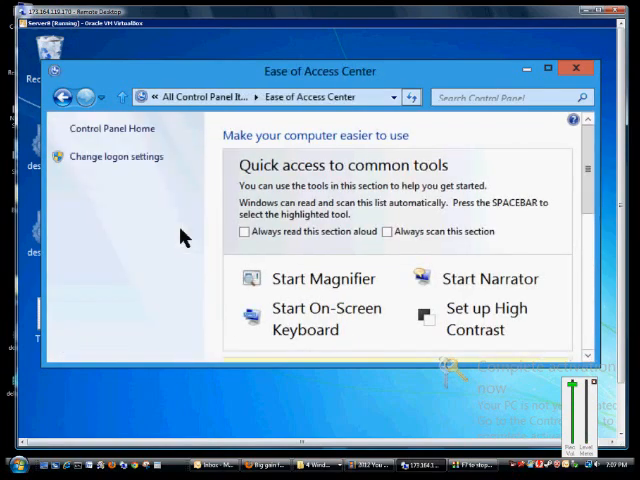
pyautogui.scroll(-3)
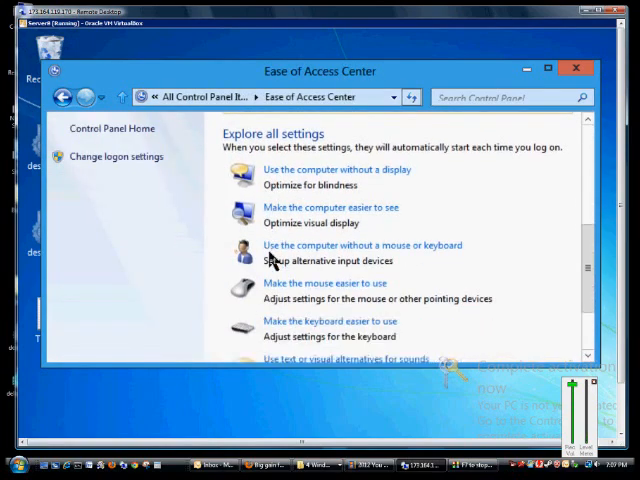
pyautogui.click(320, 283)
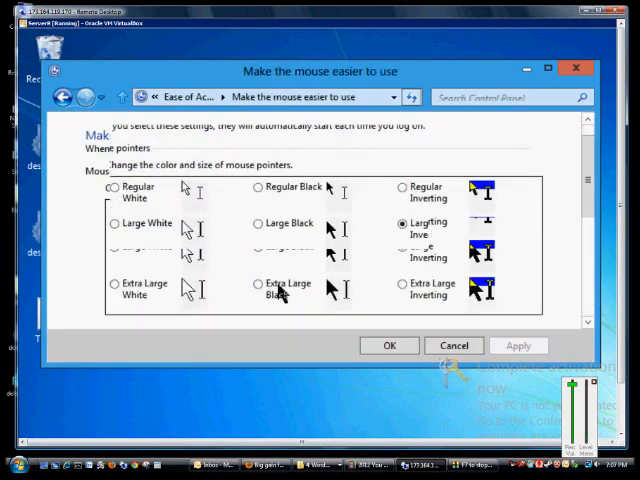
# Tick the 'Turn on Mouse Keys' checkbox
pyautogui.scroll(-3)
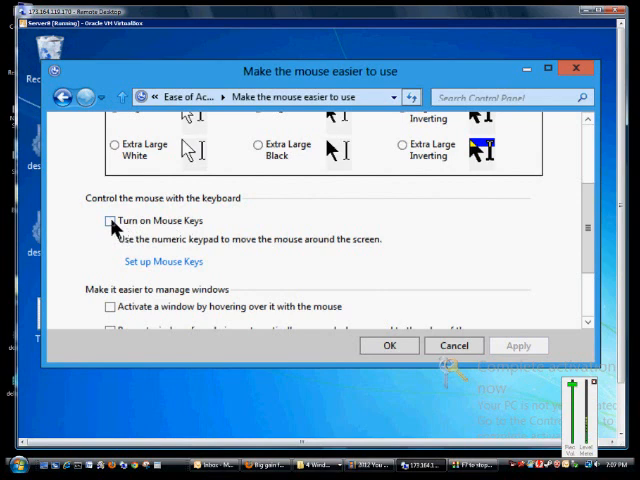
pyautogui.click(109, 221)
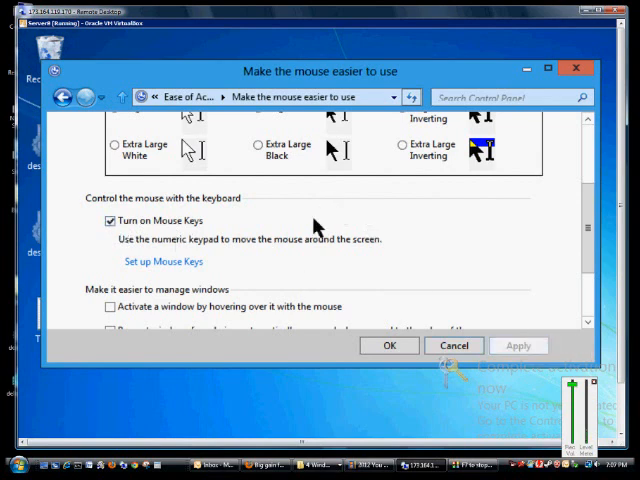
pyautogui.moveTo(325, 250)
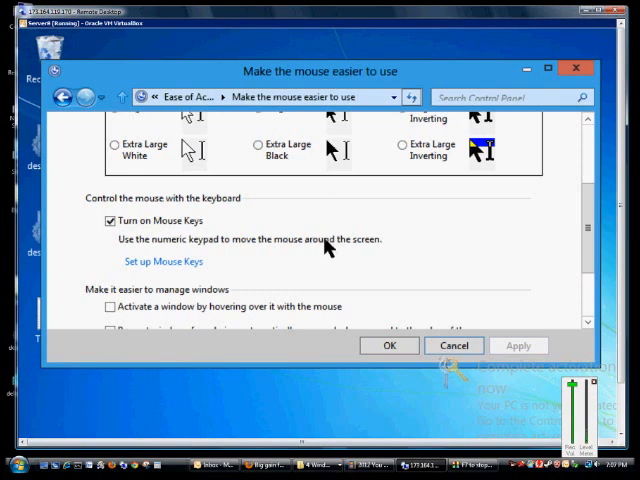
pyautogui.moveTo(329, 228)
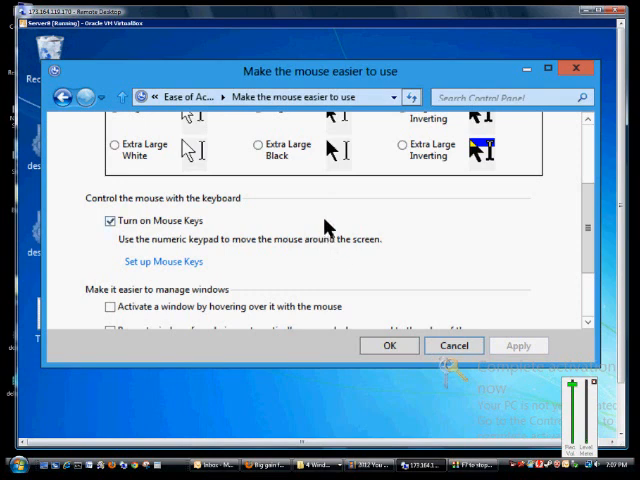
pyautogui.moveTo(328, 223)
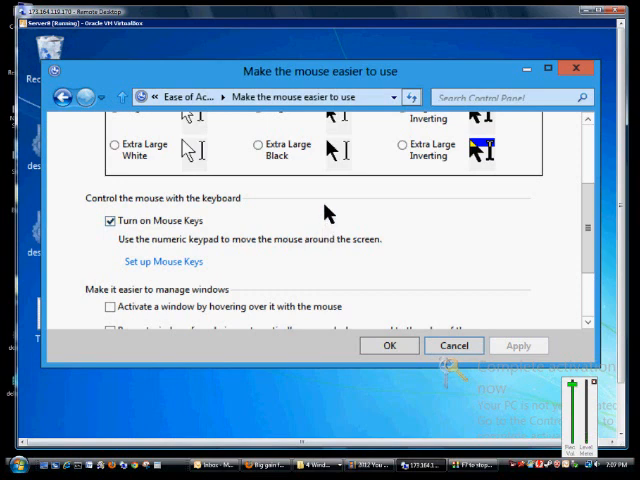
pyautogui.moveTo(328, 250)
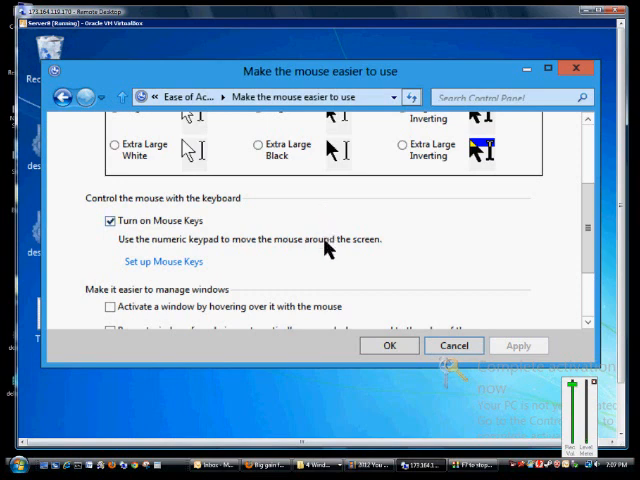
pyautogui.moveTo(331, 281)
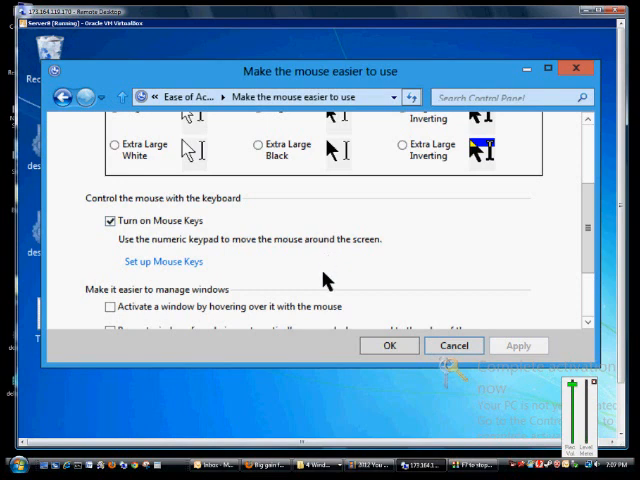
pyautogui.moveTo(313, 267)
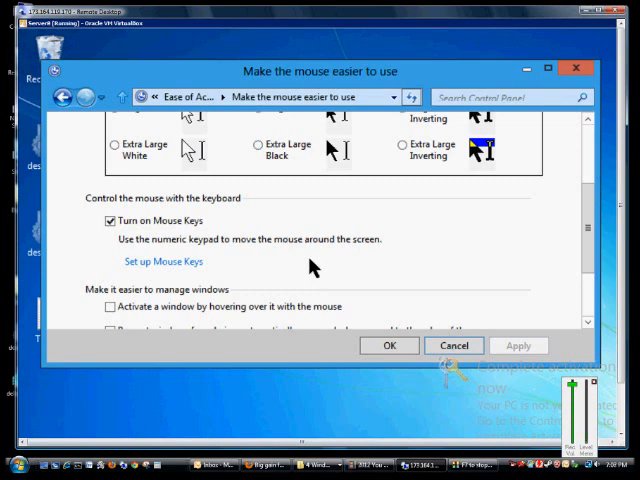
pyautogui.moveTo(299, 255)
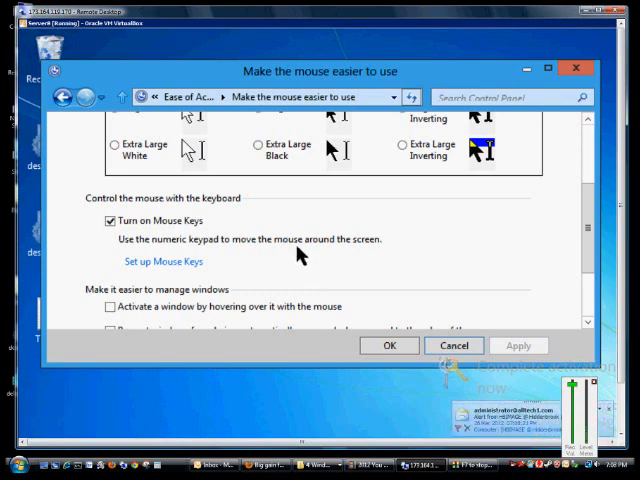
pyautogui.moveTo(281, 238)
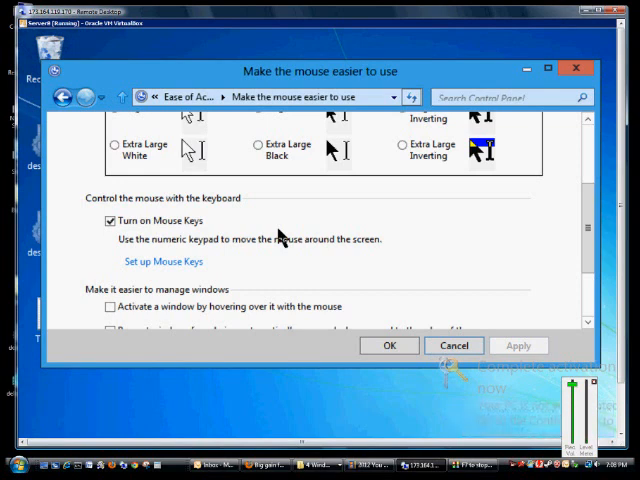
pyautogui.moveTo(322, 277)
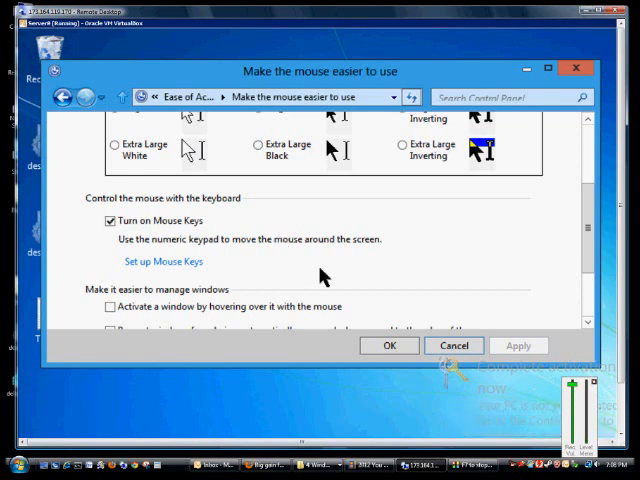
pyautogui.moveTo(349, 288)
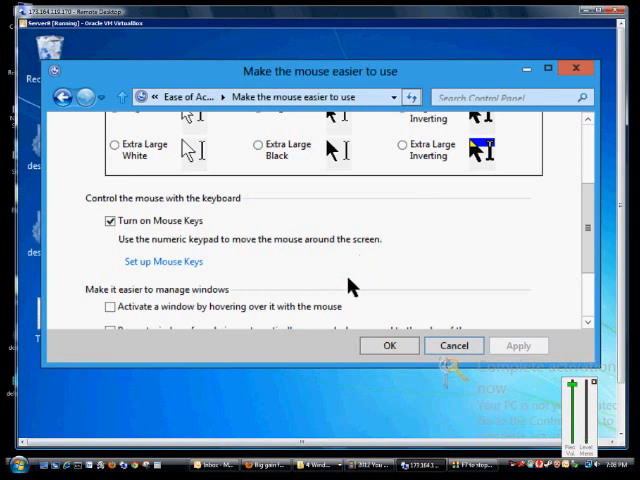
pyautogui.moveTo(165, 252)
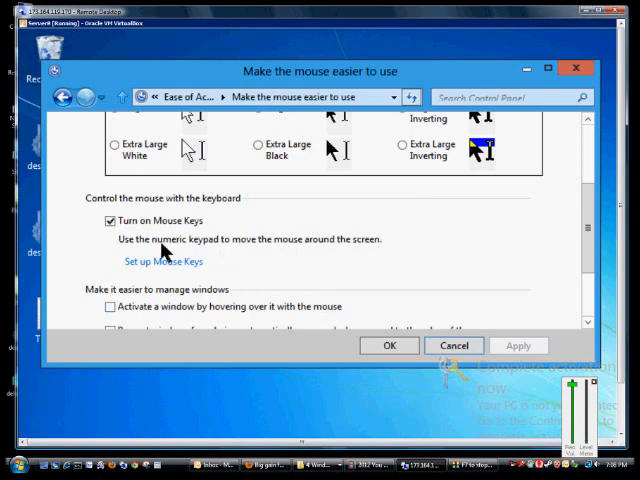
pyautogui.moveTo(389, 345)
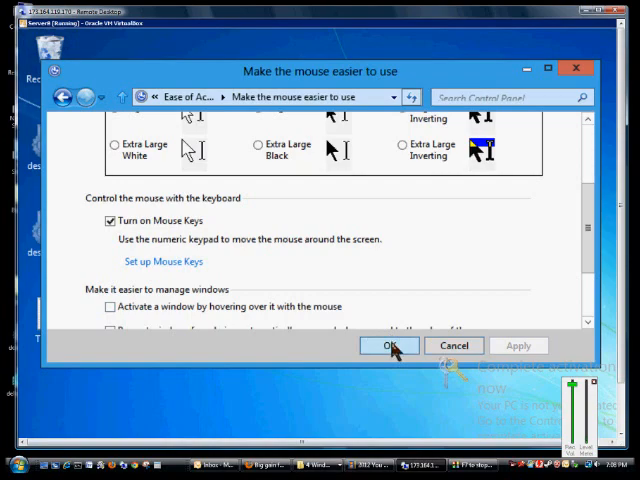
# Confirm the Mouse Keys change with OK, returning to Ease of Access Center
pyautogui.click(389, 345)
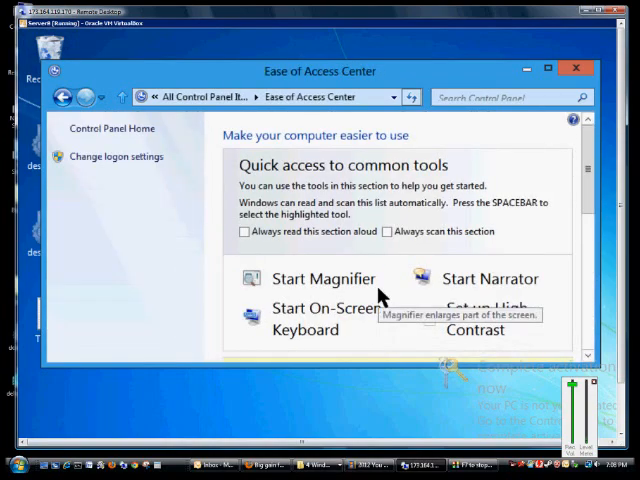